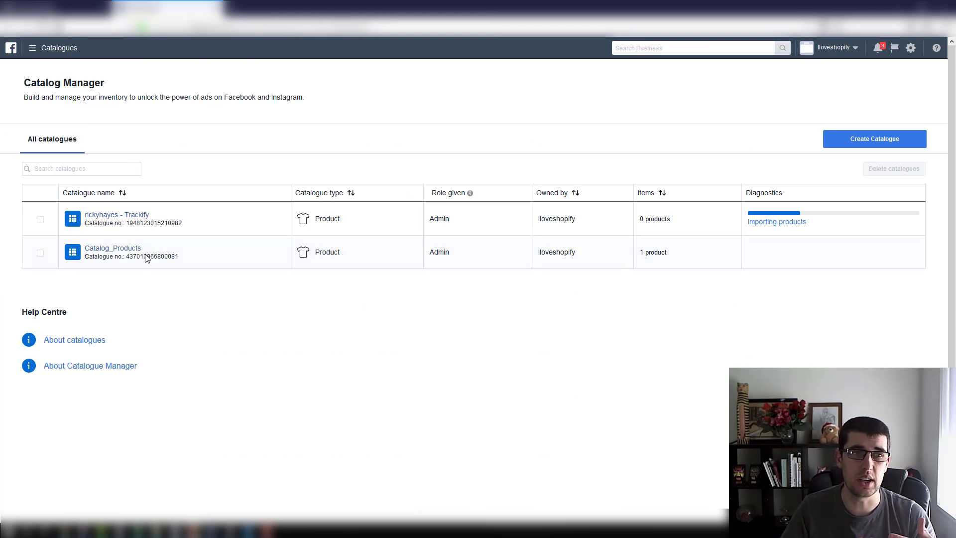
pyautogui.moveTo(113, 257)
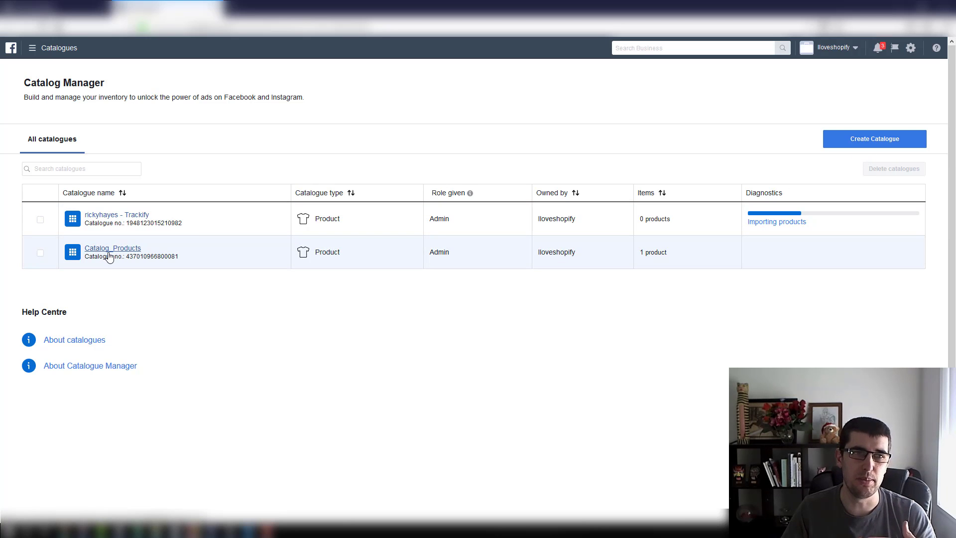
# - Set the audience lookback to 180 days and choose the Custom combination of product interactions
pyautogui.click(113, 248)
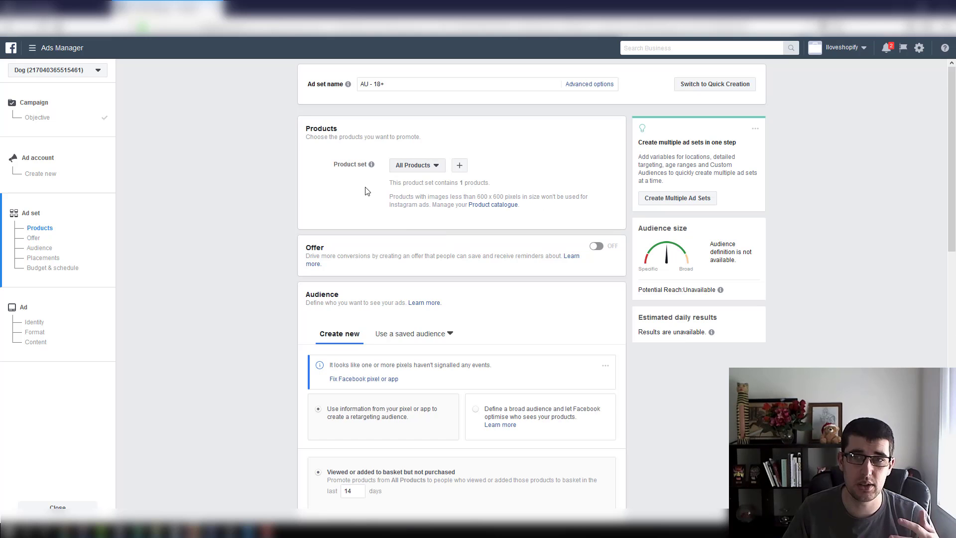
pyautogui.scroll(-3)
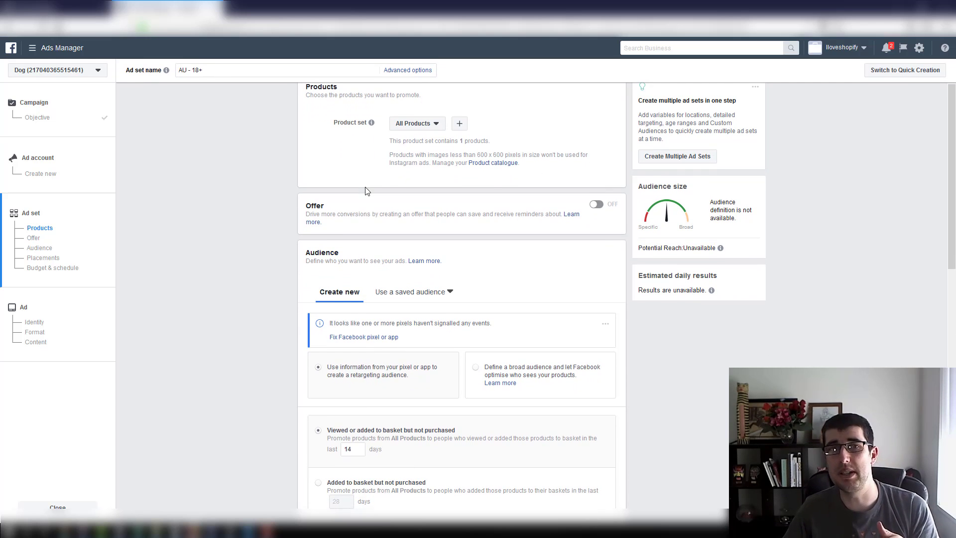
pyautogui.scroll(-3)
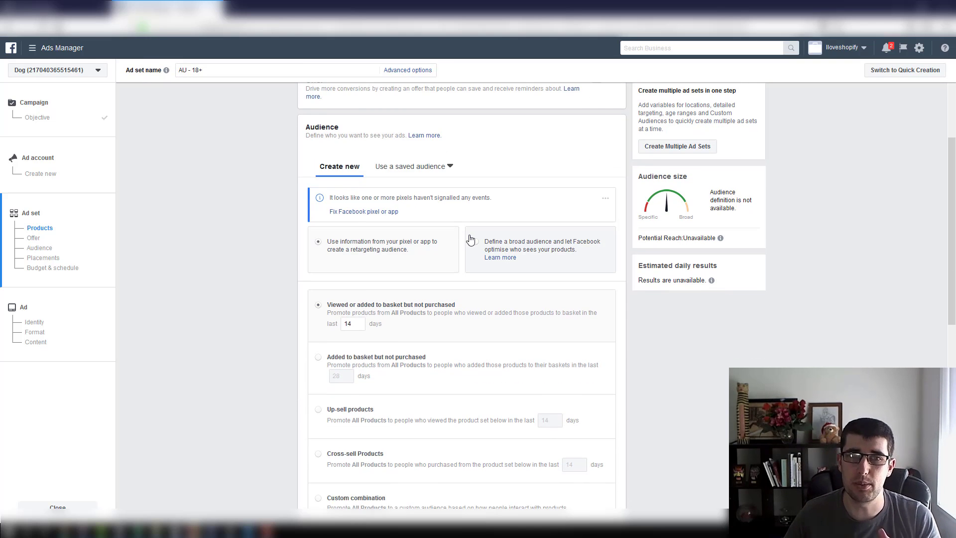
pyautogui.click(411, 166)
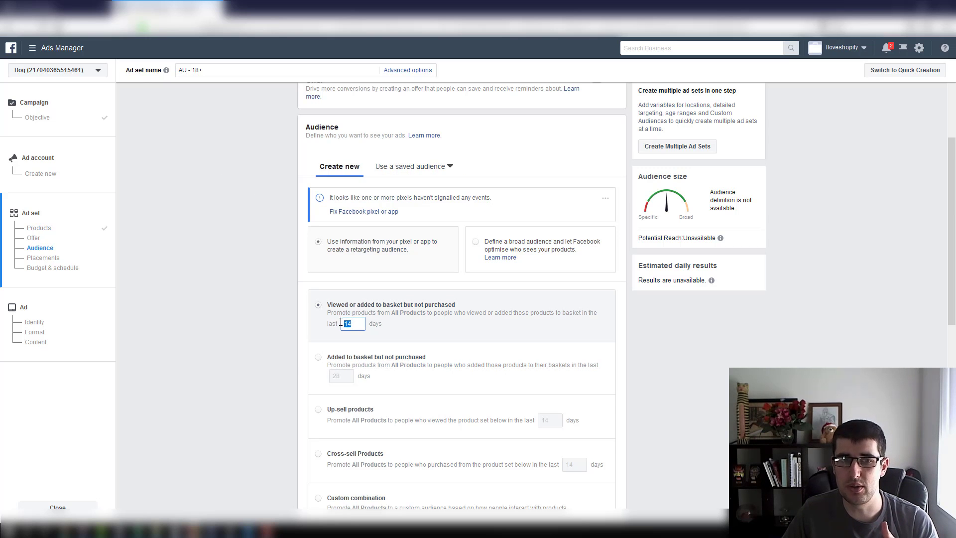
pyautogui.scroll(-3)
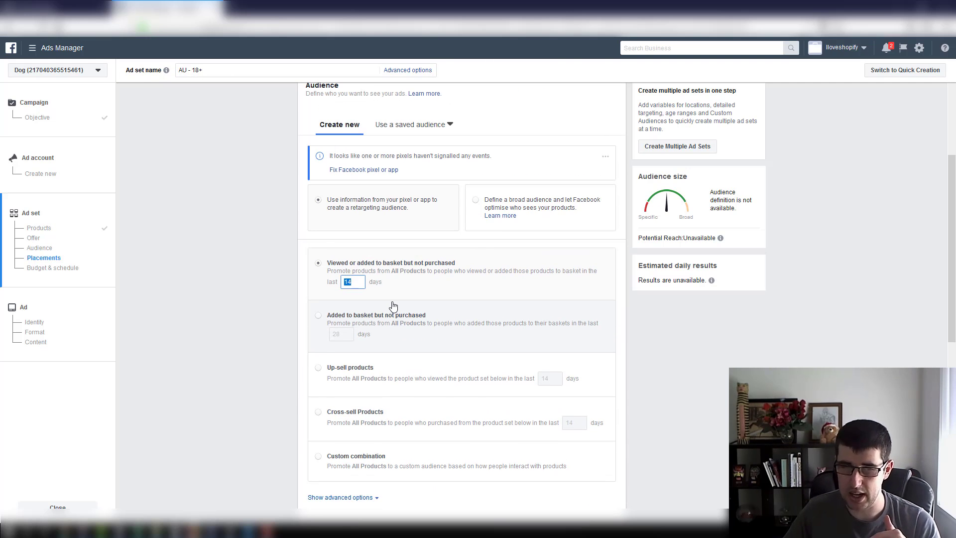
pyautogui.write('180')
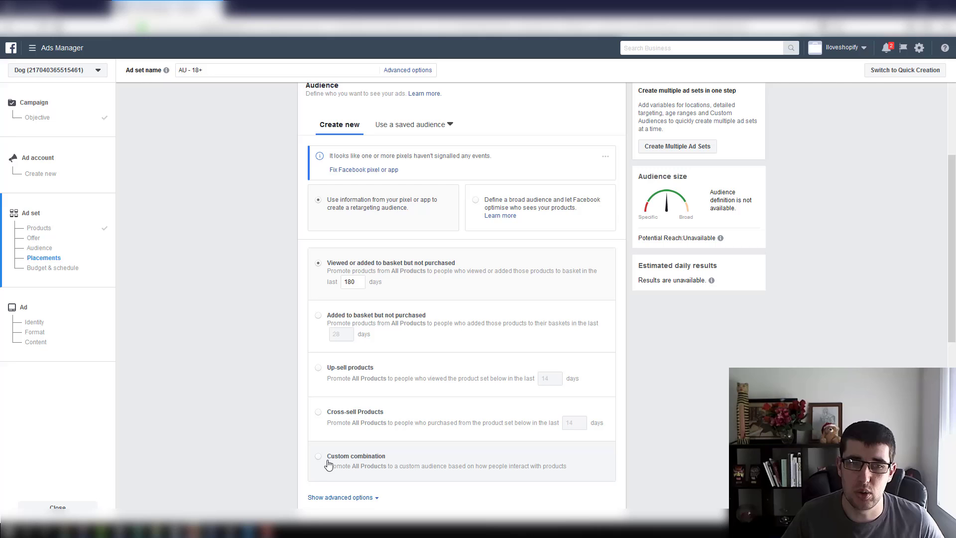
pyautogui.click(319, 455)
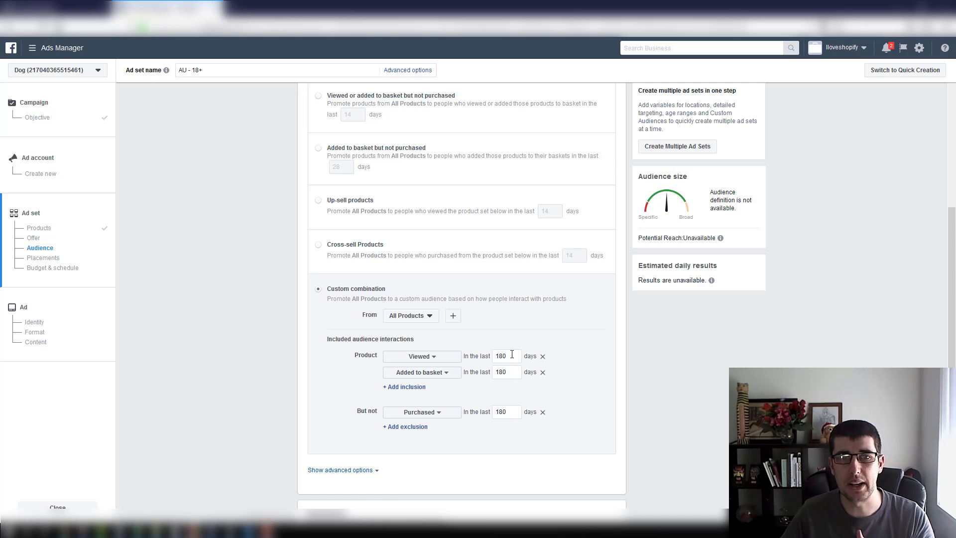
pyautogui.scroll(-3)
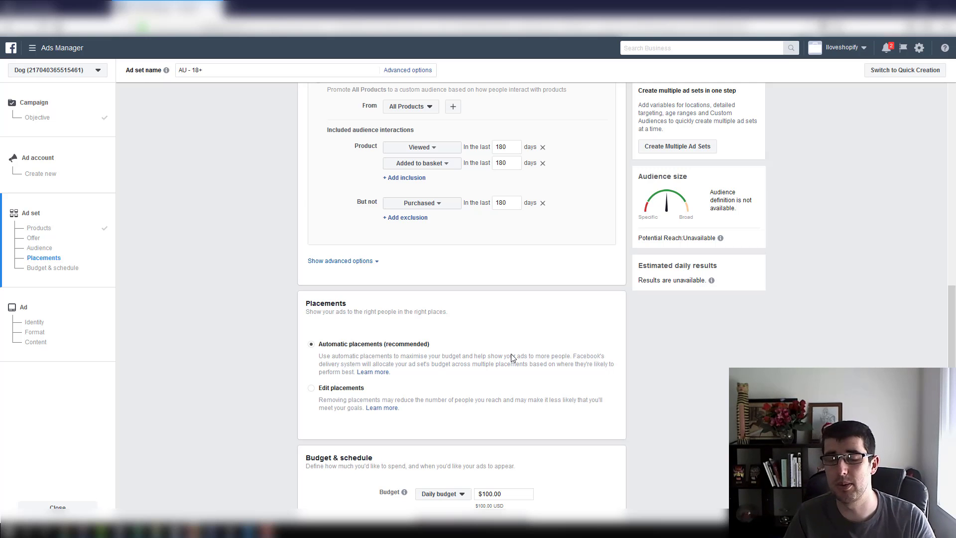
pyautogui.scroll(-3)
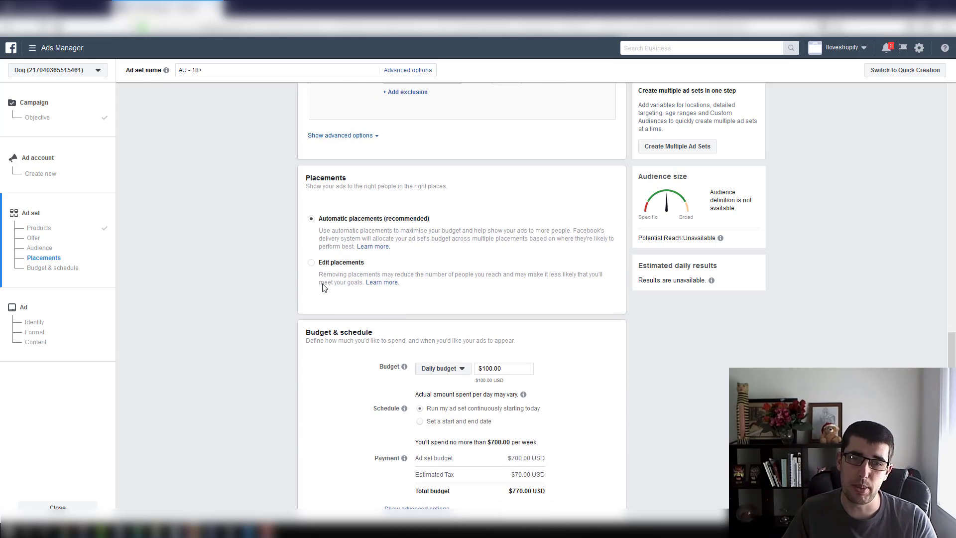
pyautogui.scroll(-3)
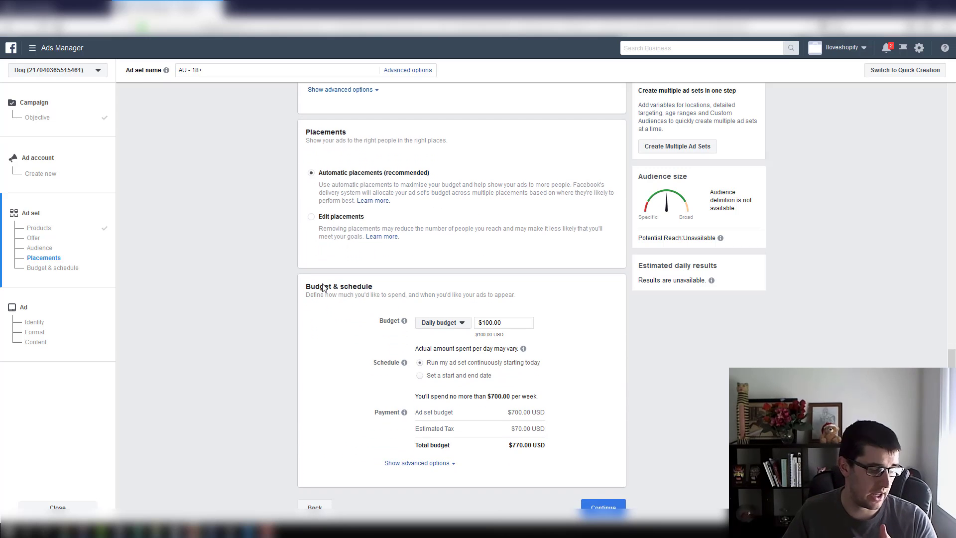
pyautogui.click(40, 248)
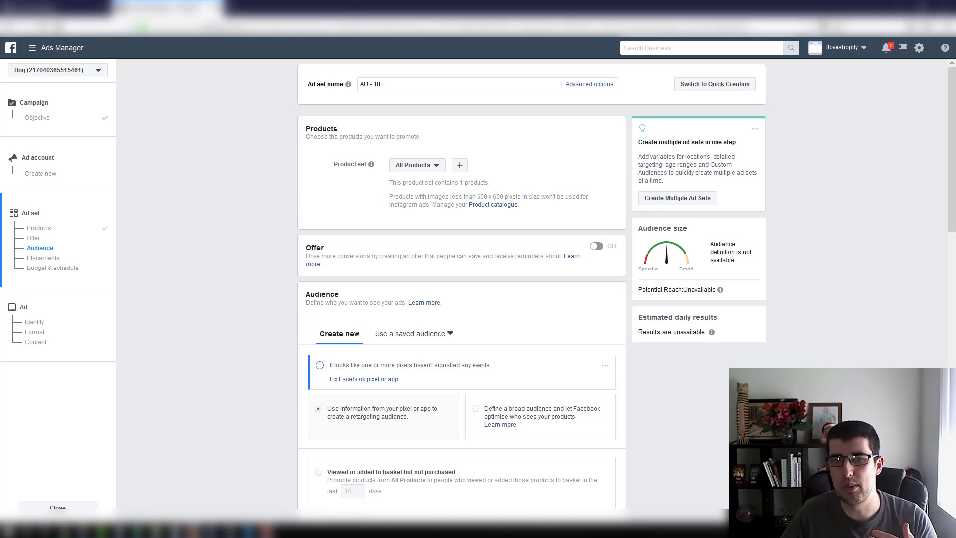
pyautogui.moveTo(396, 158)
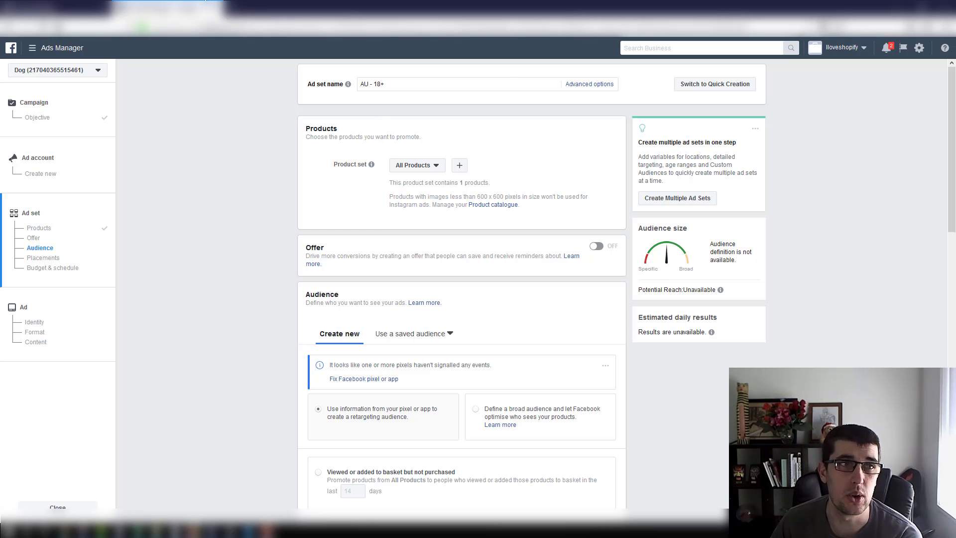
pyautogui.moveTo(191, 67)
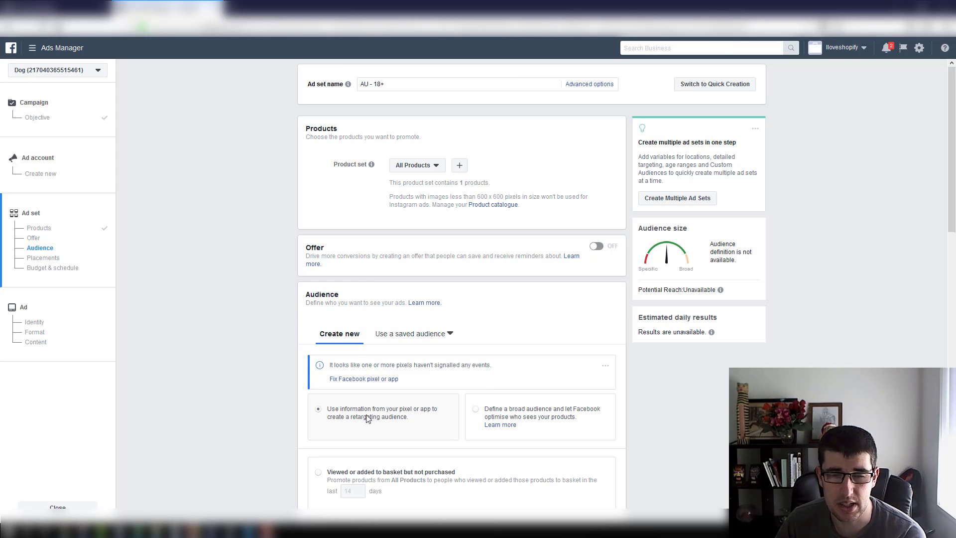
pyautogui.moveTo(214, 245)
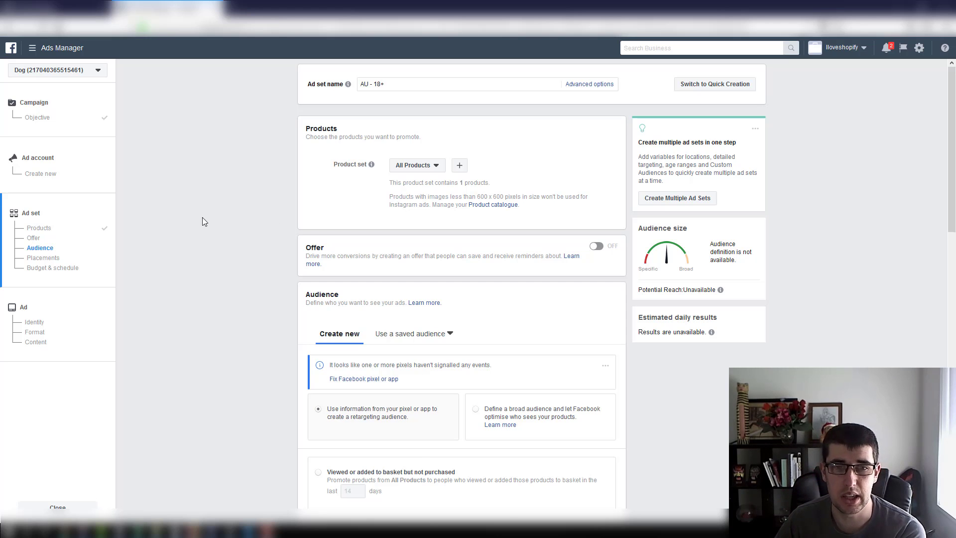
# - Go to Asset library > Audiences from the Ads Manager navigation
pyautogui.click(410, 333)
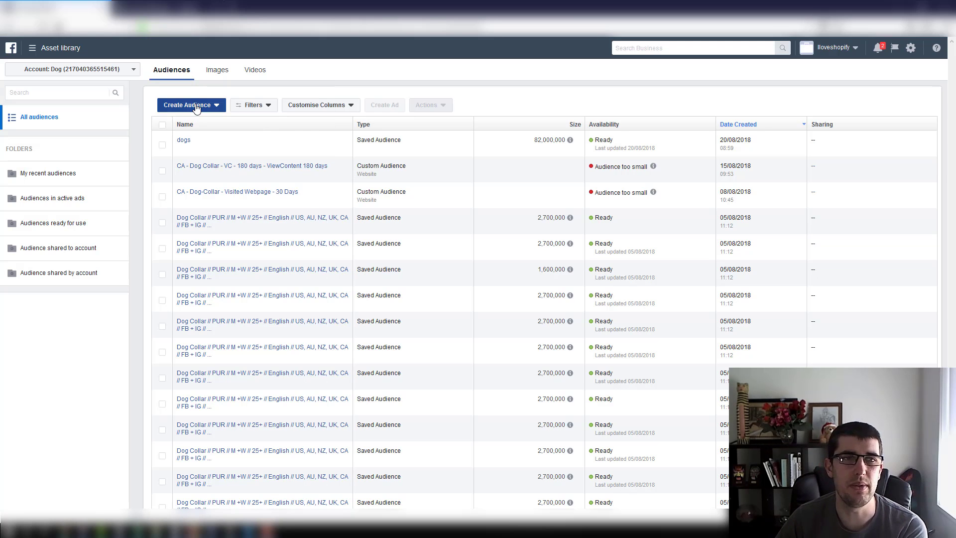
# - Start creating a Custom Audience from the Create Audience menu
pyautogui.click(191, 104)
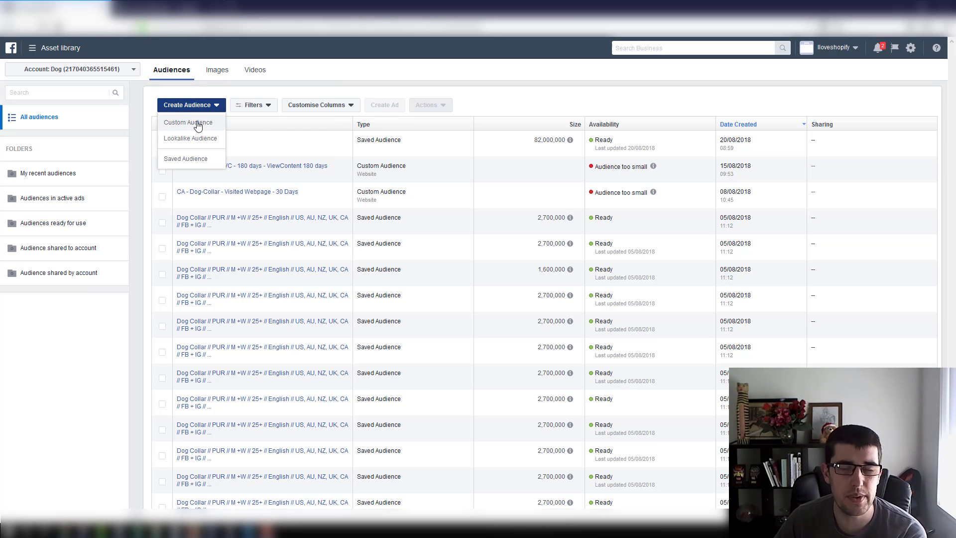
pyautogui.click(188, 121)
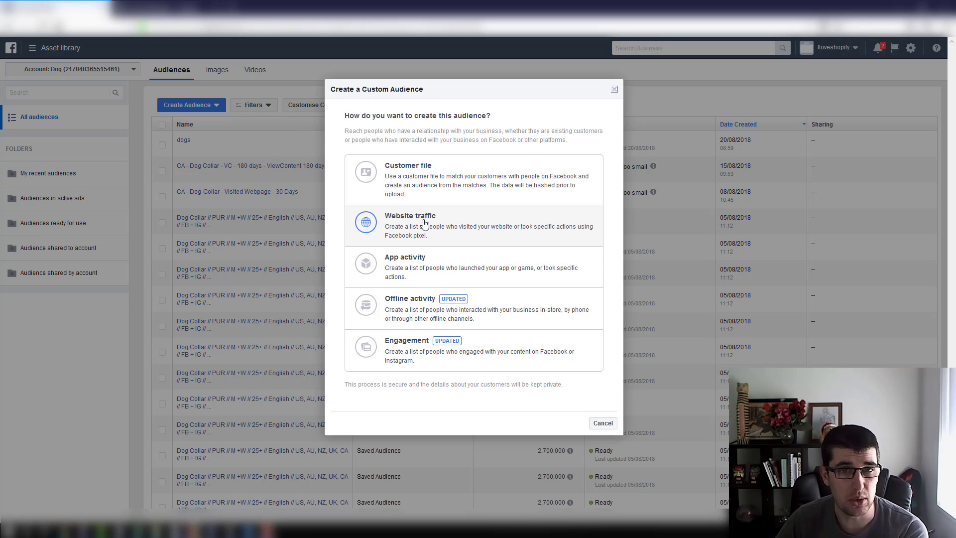
# - Choose Website traffic, add an exclusion rule, then close the dialog without saving
pyautogui.click(410, 225)
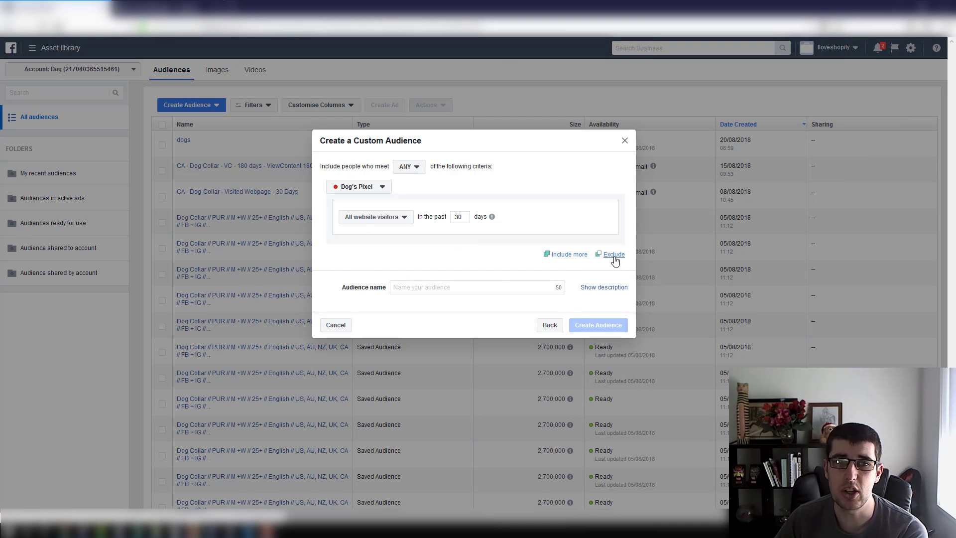
pyautogui.click(613, 254)
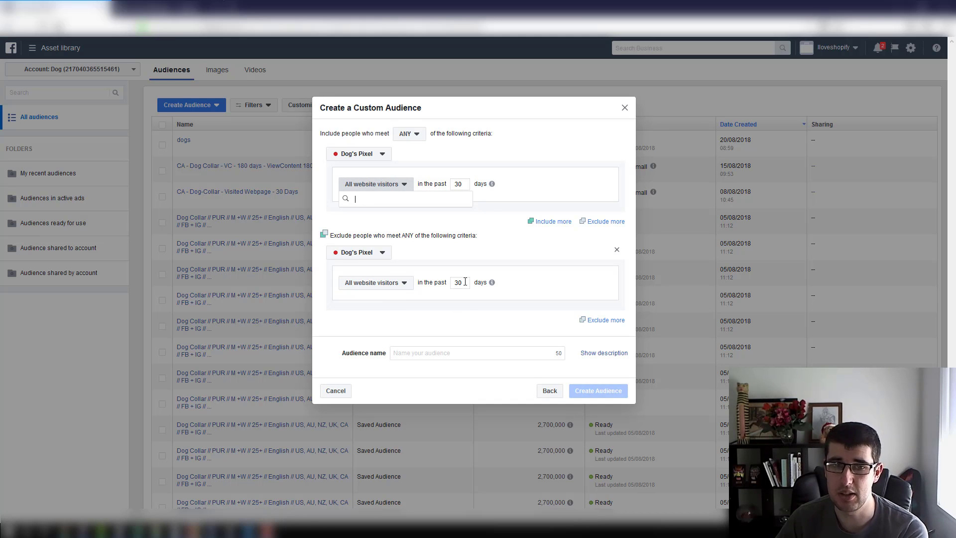
pyautogui.click(469, 316)
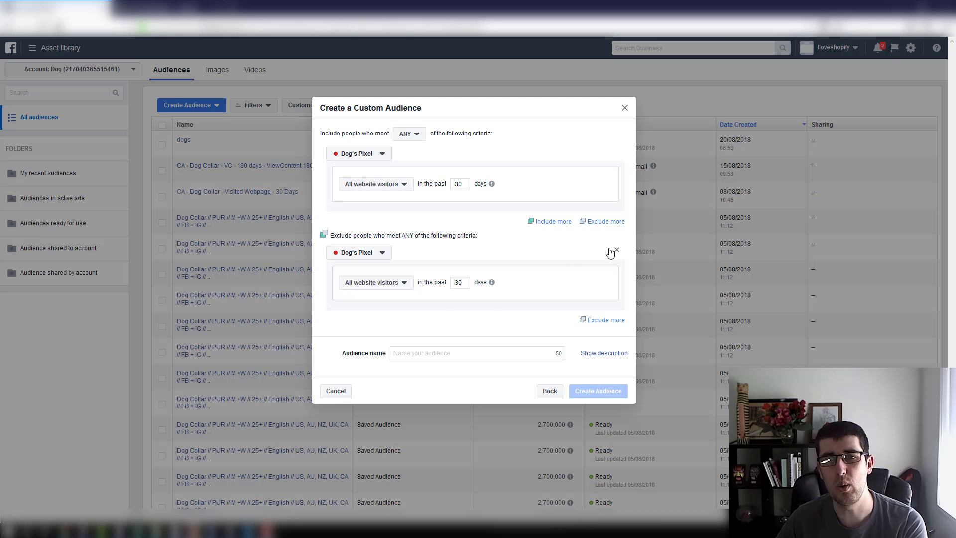
pyautogui.click(624, 108)
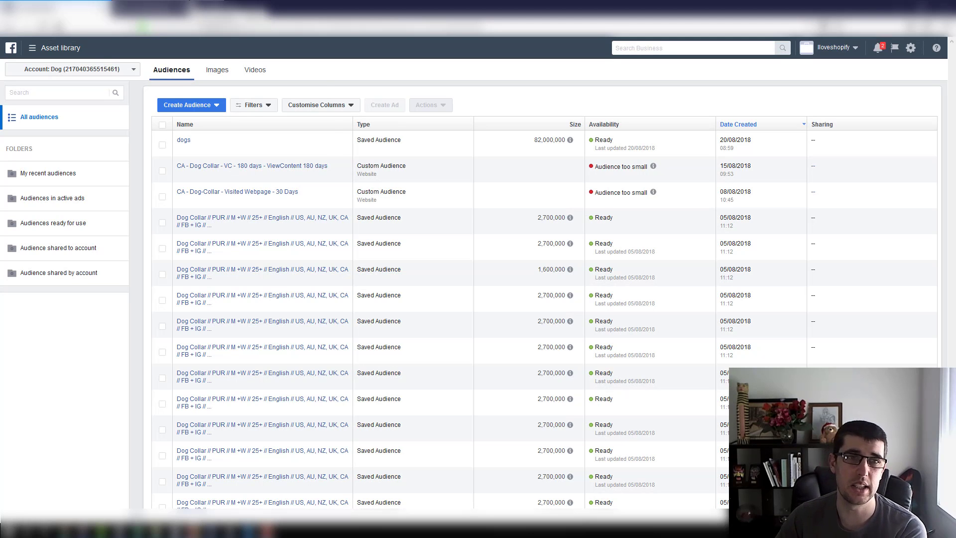
pyautogui.moveTo(252, 166)
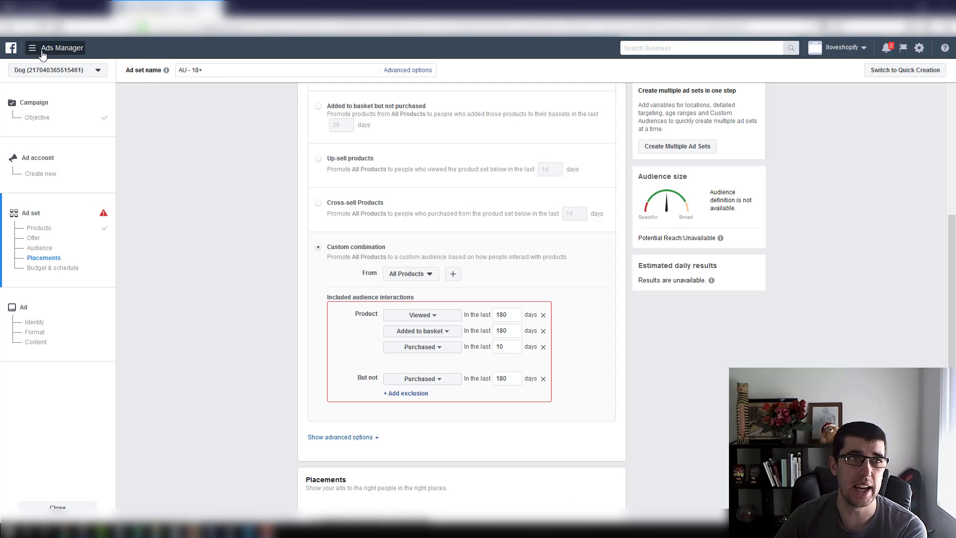
# - Return to Ads Manager and confirm Leave this Page to discard the unsaved ad set
pyautogui.click(32, 47)
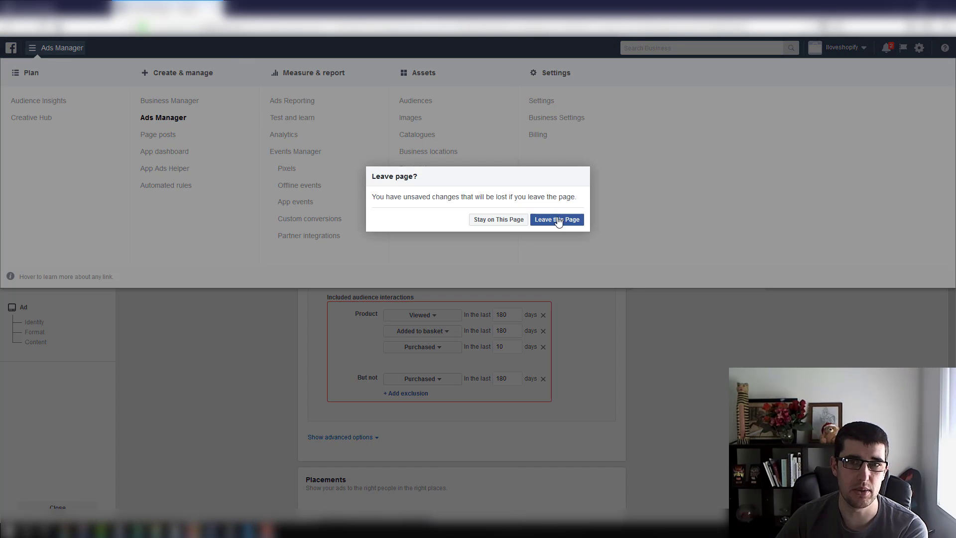
pyautogui.click(555, 219)
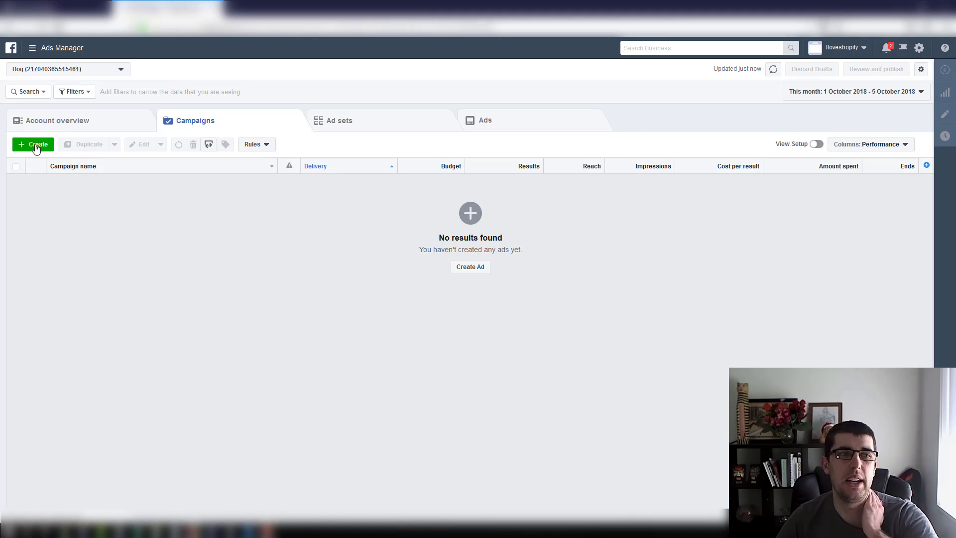
# - Create a campaign with the Conversions objective and continue past the ad account setup
pyautogui.click(34, 145)
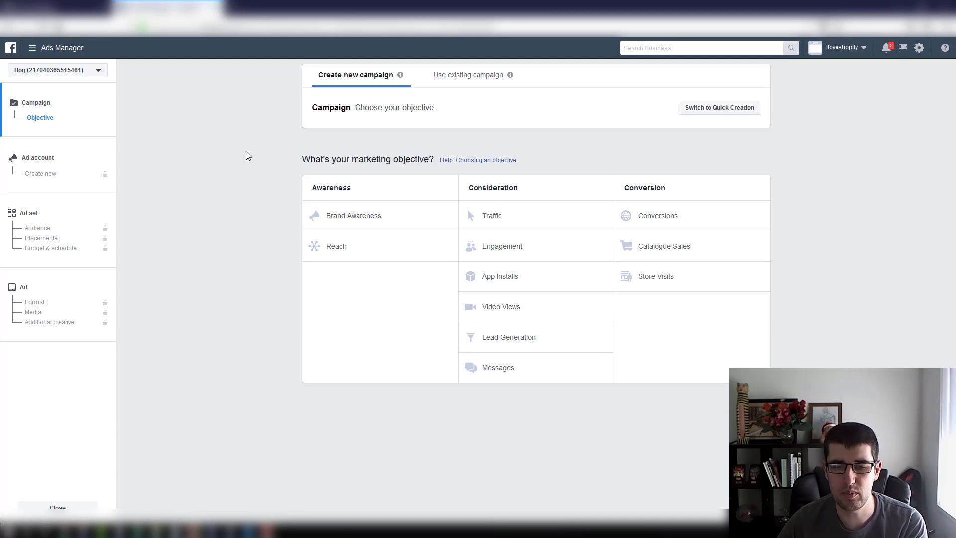
pyautogui.moveTo(243, 151)
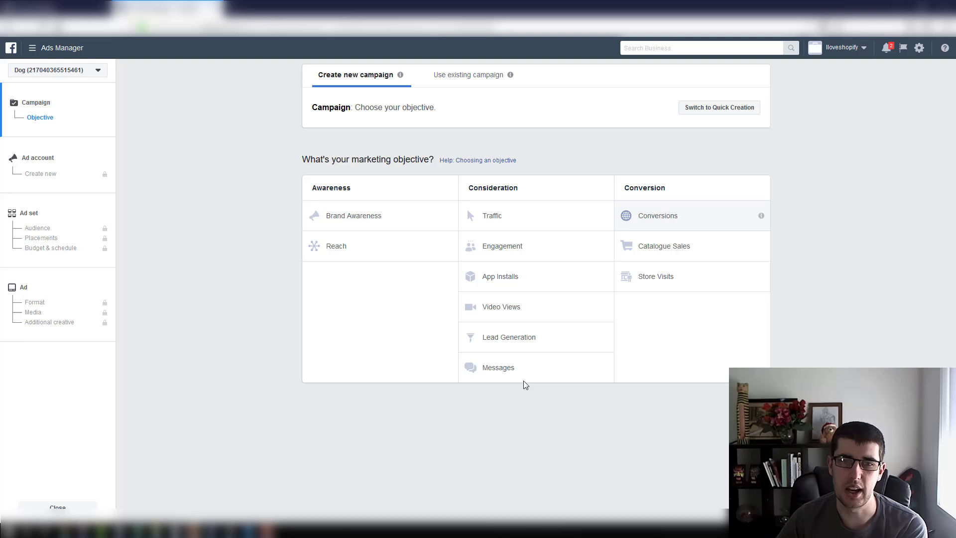
pyautogui.click(656, 215)
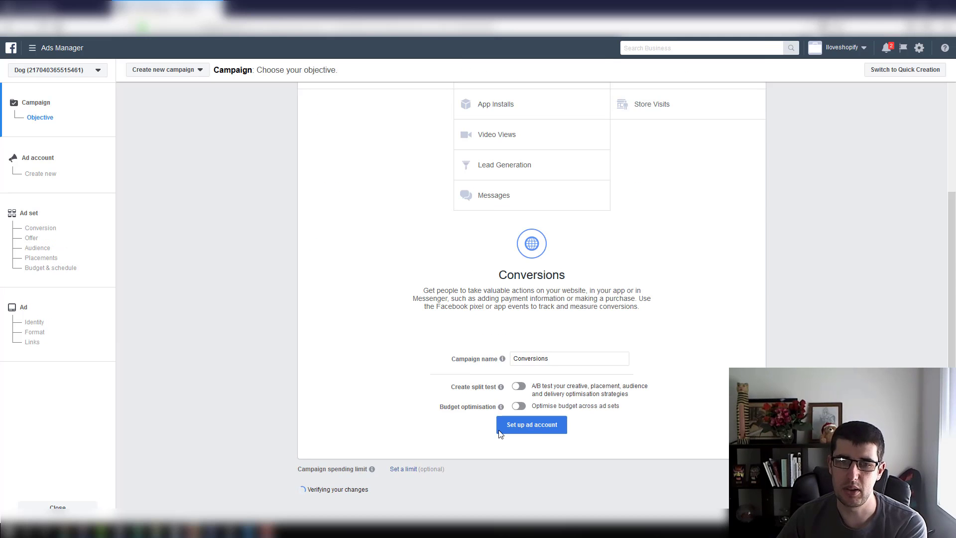
pyautogui.click(530, 424)
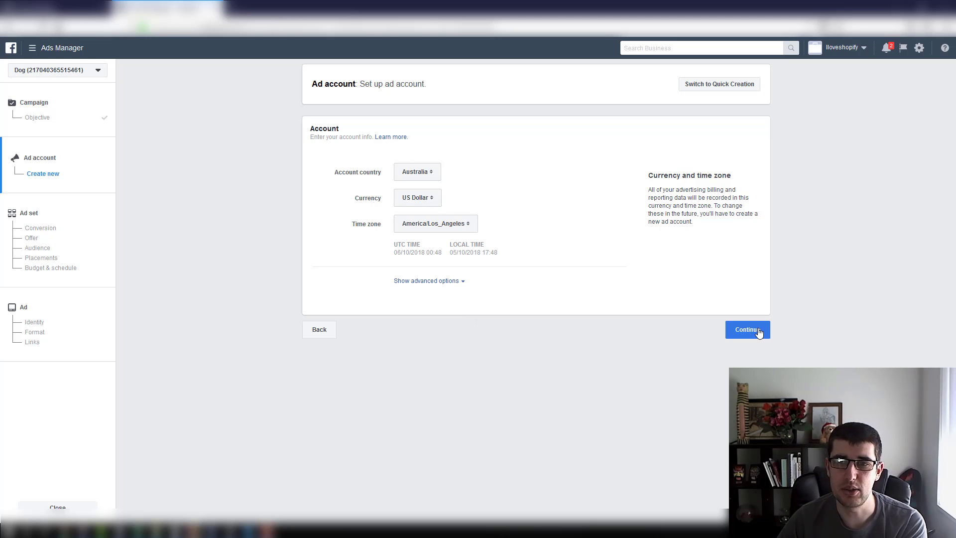
pyautogui.click(746, 330)
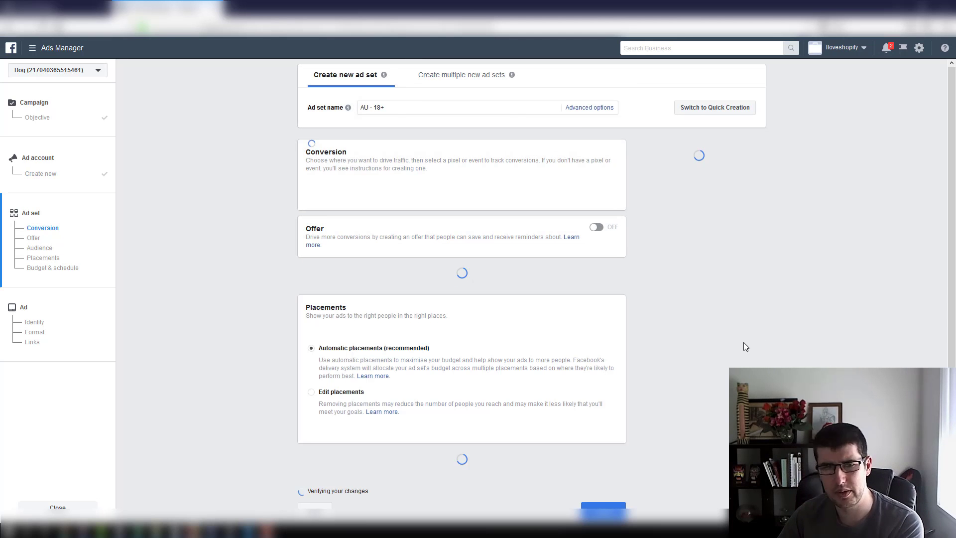
# - Pick a conversion event and a website custom audience for the ad set, then move to the ad
pyautogui.scroll(-3)
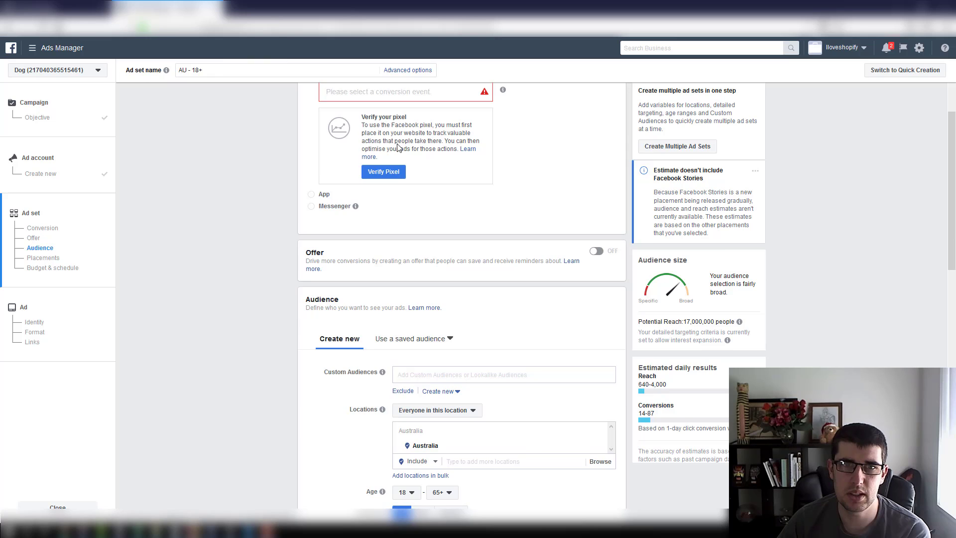
pyautogui.click(402, 175)
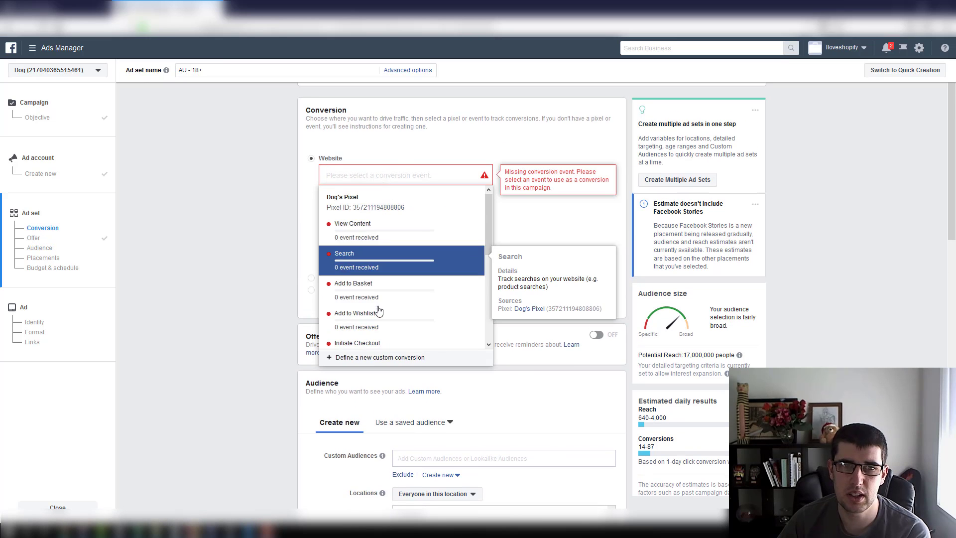
pyautogui.scroll(-3)
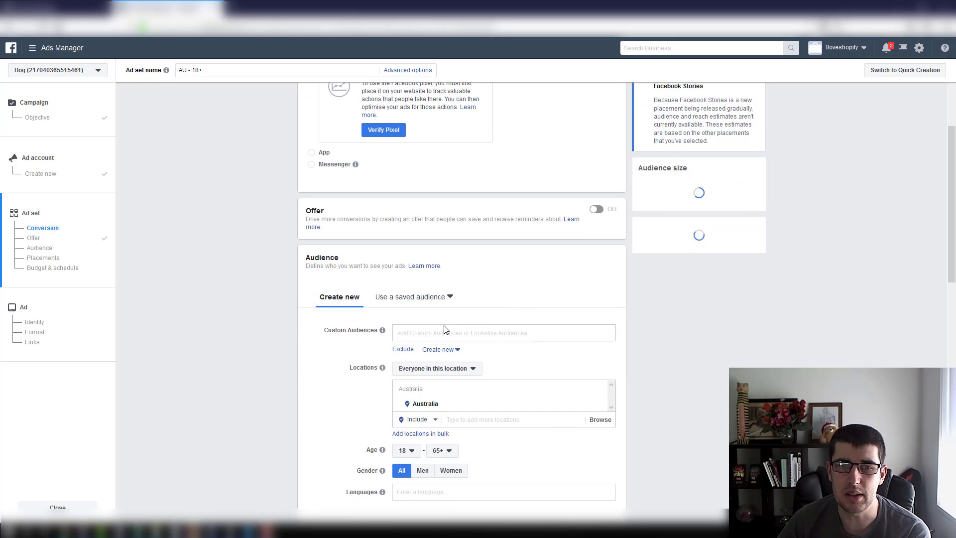
pyautogui.click(481, 333)
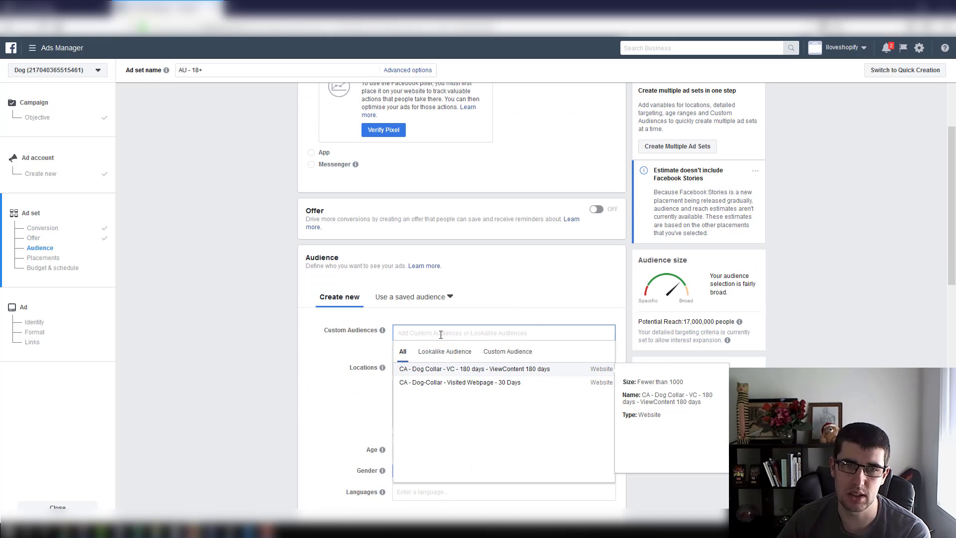
pyautogui.click(475, 368)
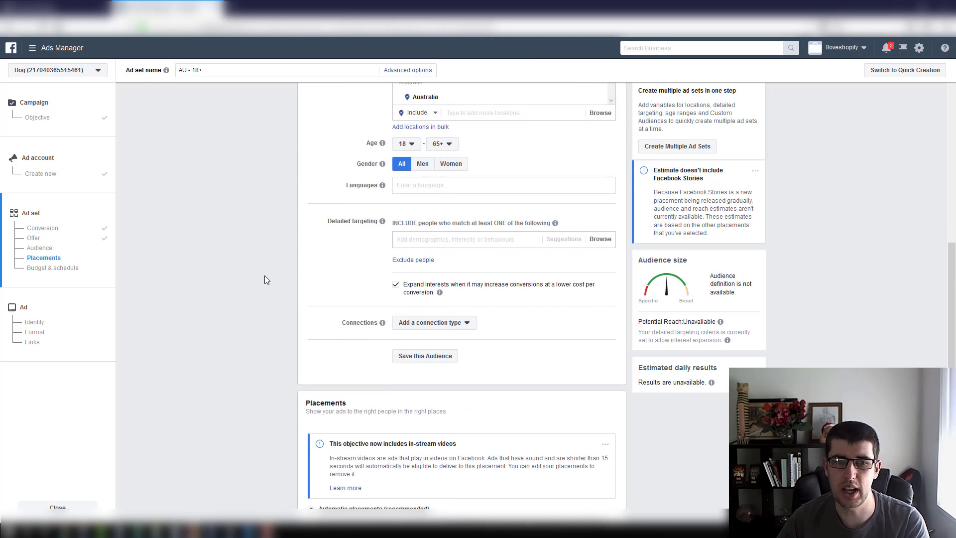
pyautogui.scroll(-3)
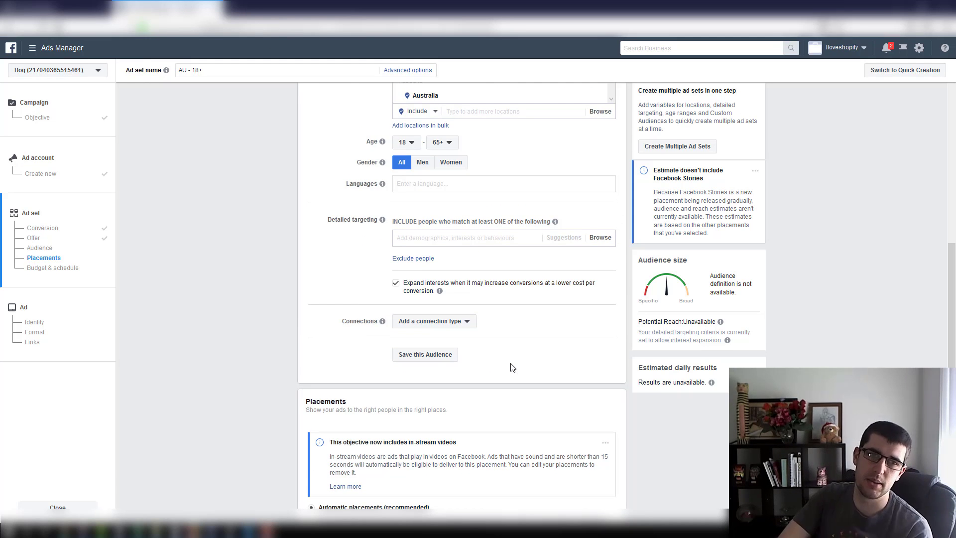
pyautogui.click(23, 307)
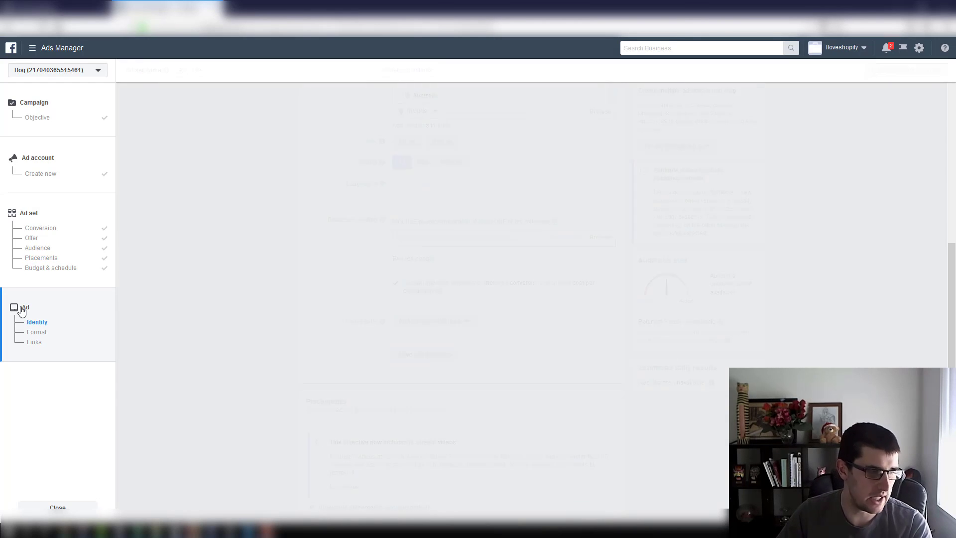
# - Set the ad format to Single video and reach the video upload area
pyautogui.click(25, 307)
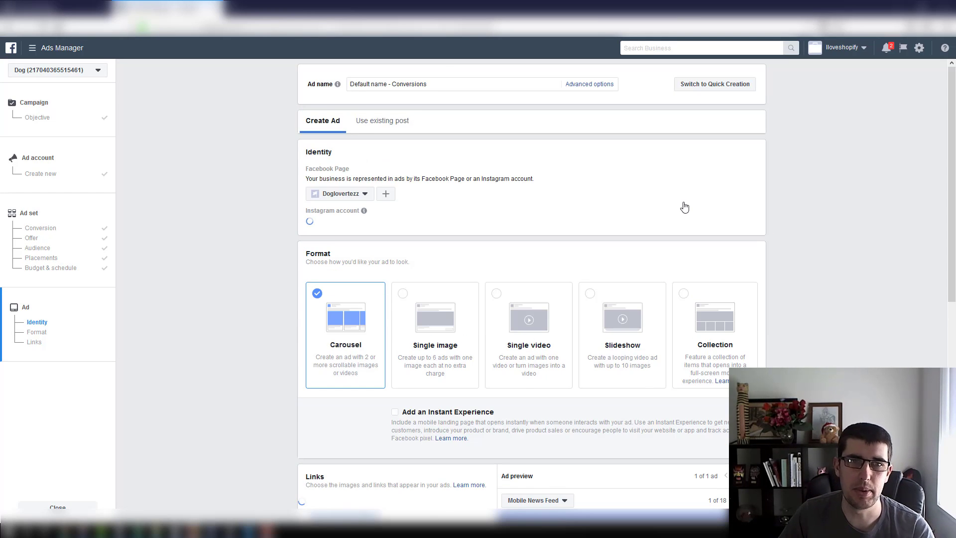
pyautogui.click(365, 235)
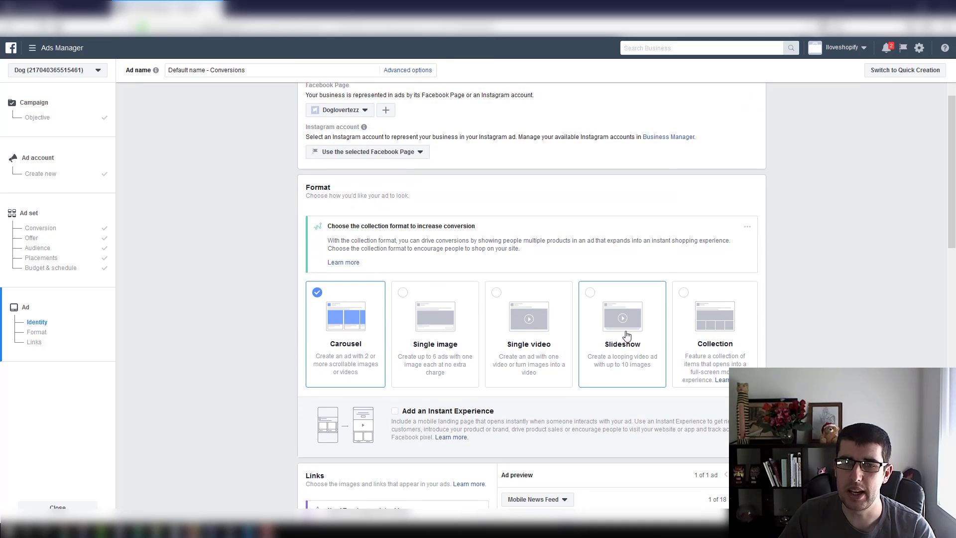
pyautogui.click(528, 316)
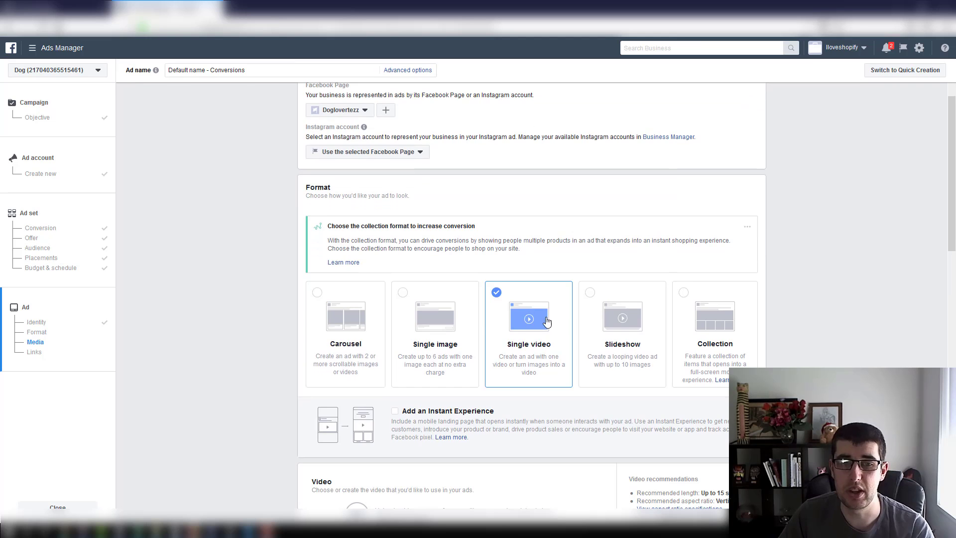
pyautogui.scroll(-3)
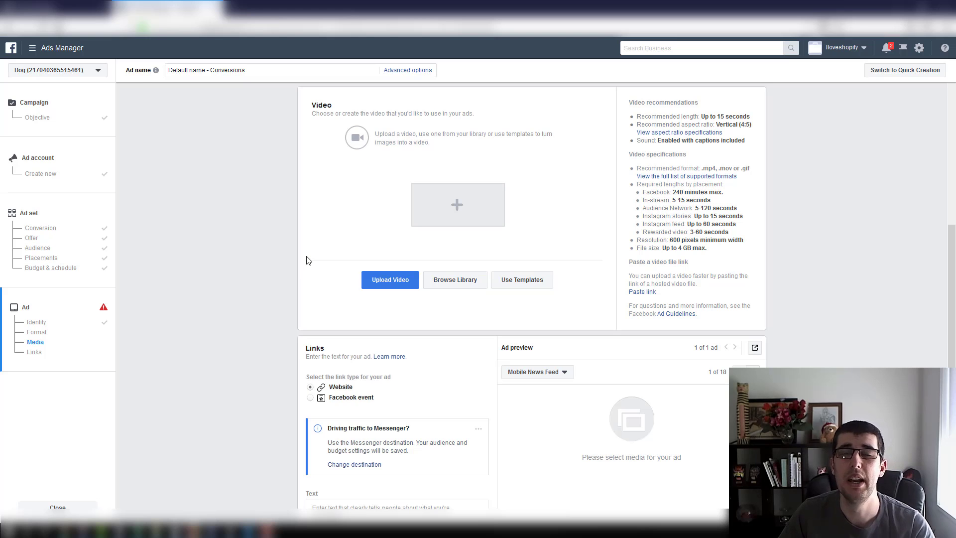
pyautogui.moveTo(333, 257)
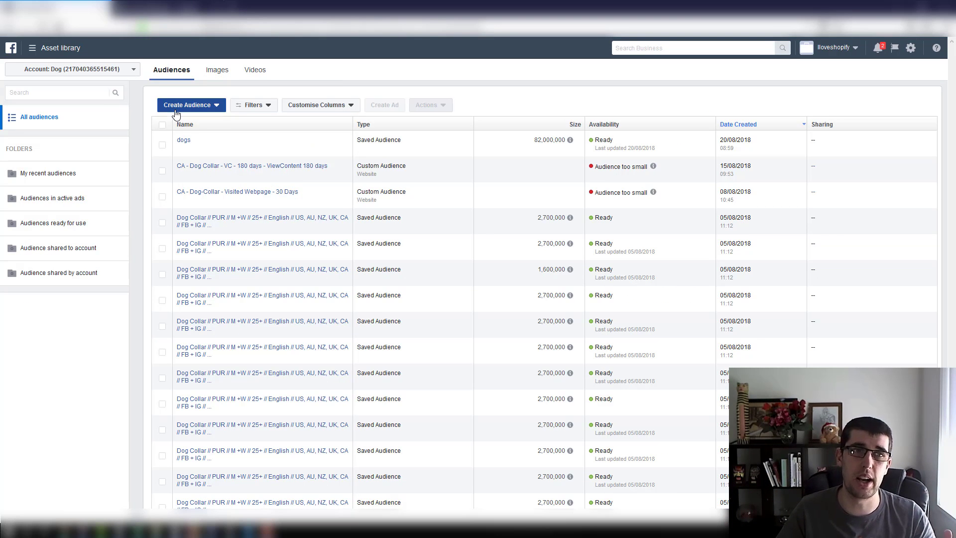
pyautogui.click(187, 104)
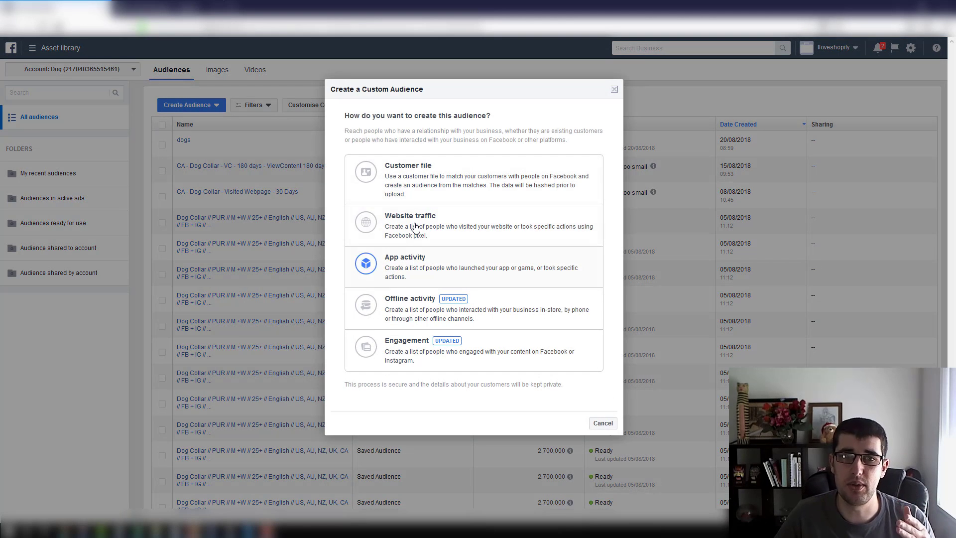
pyautogui.click(409, 225)
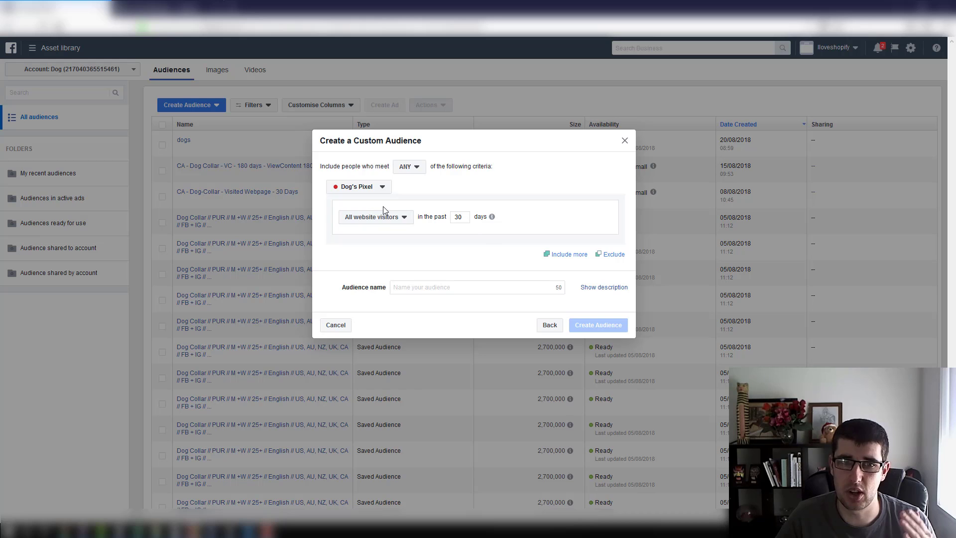
pyautogui.moveTo(471, 240)
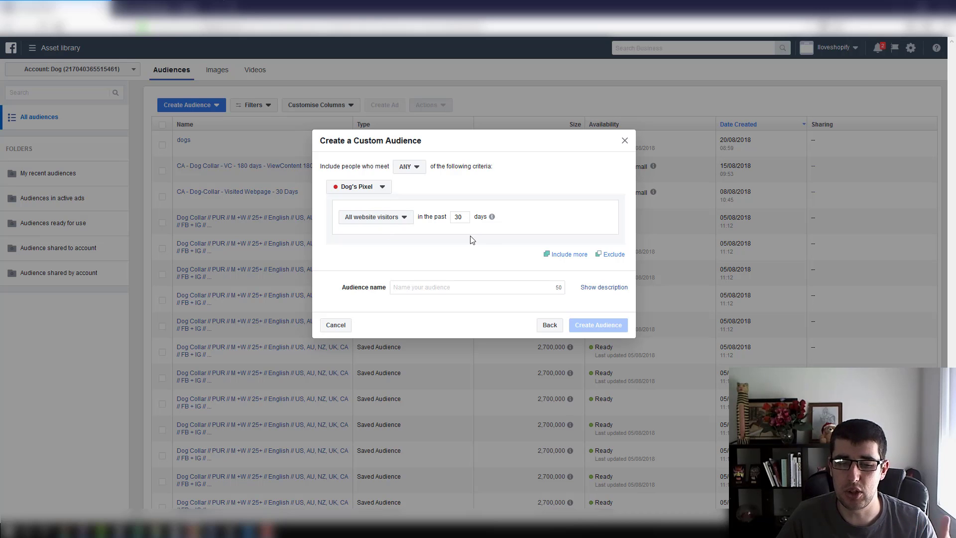